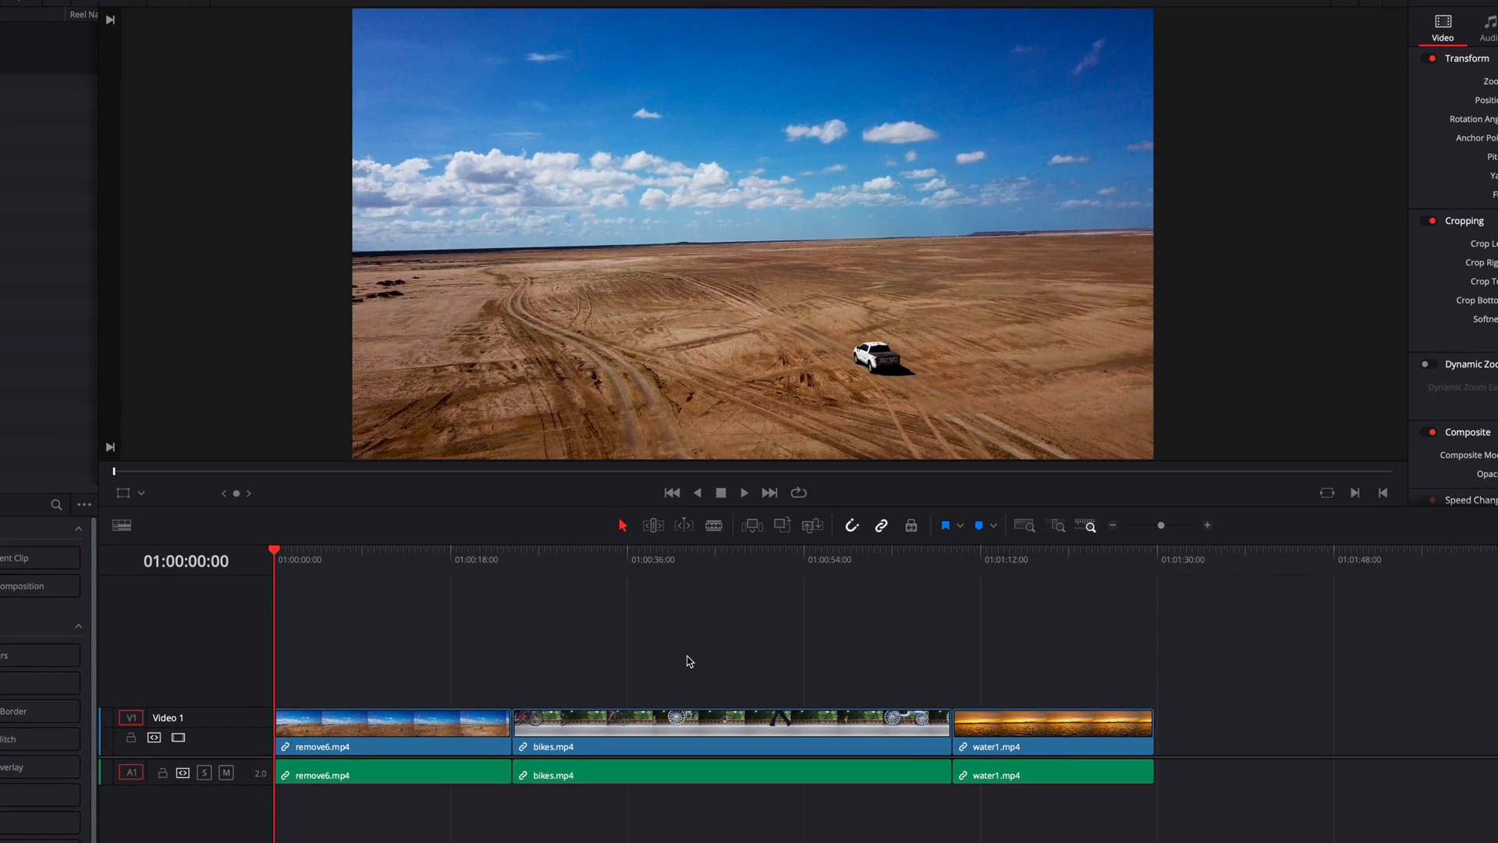
# - Unlink the bikes clip's video from its audio and move the video up to track V2
pyautogui.click(1051, 731)
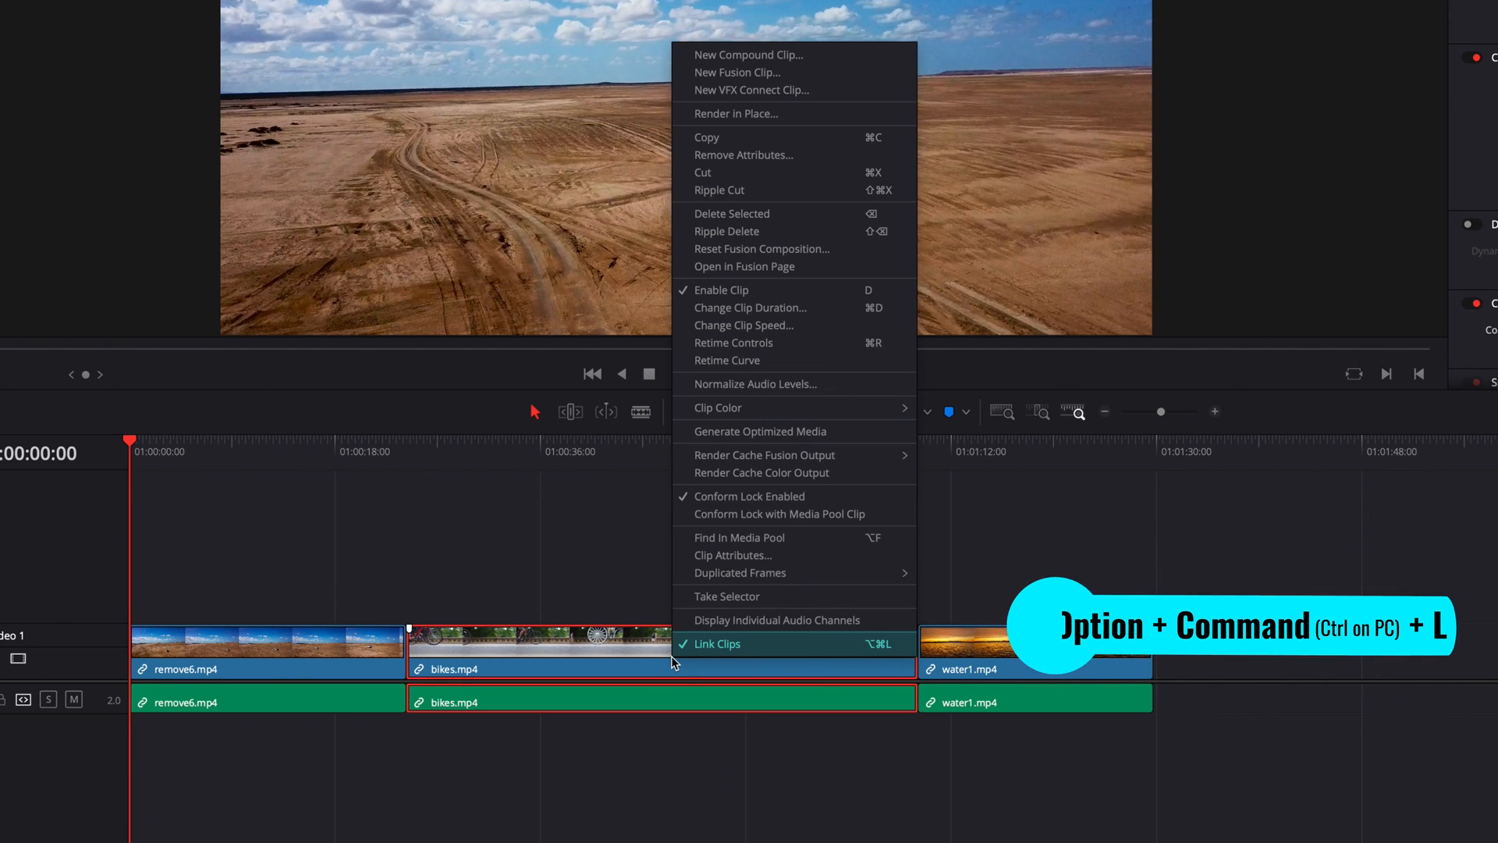
pyautogui.click(718, 643)
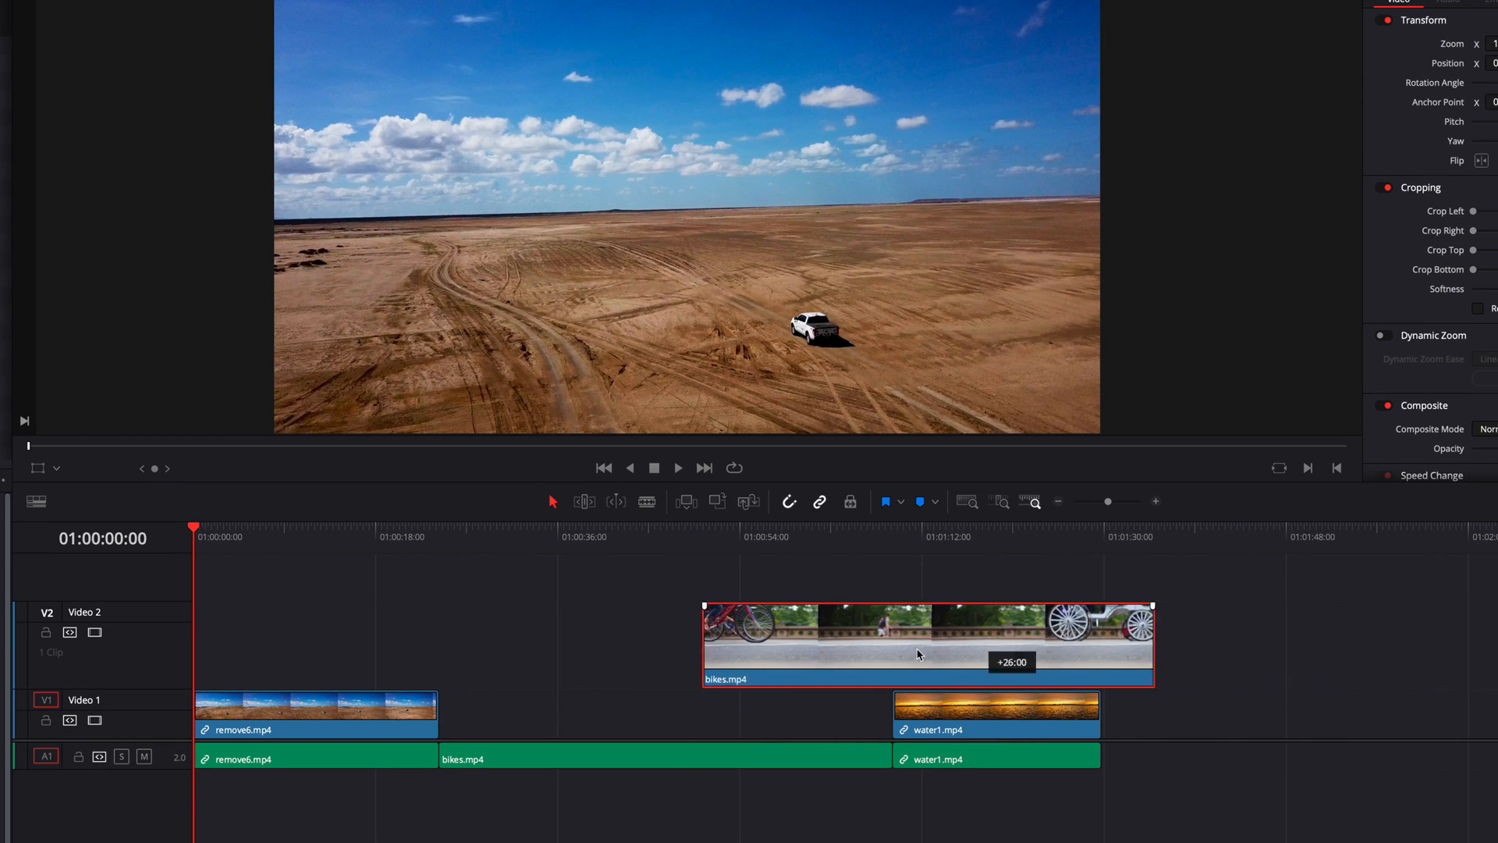
pyautogui.moveTo(924, 643); pyautogui.dragTo(664, 712)
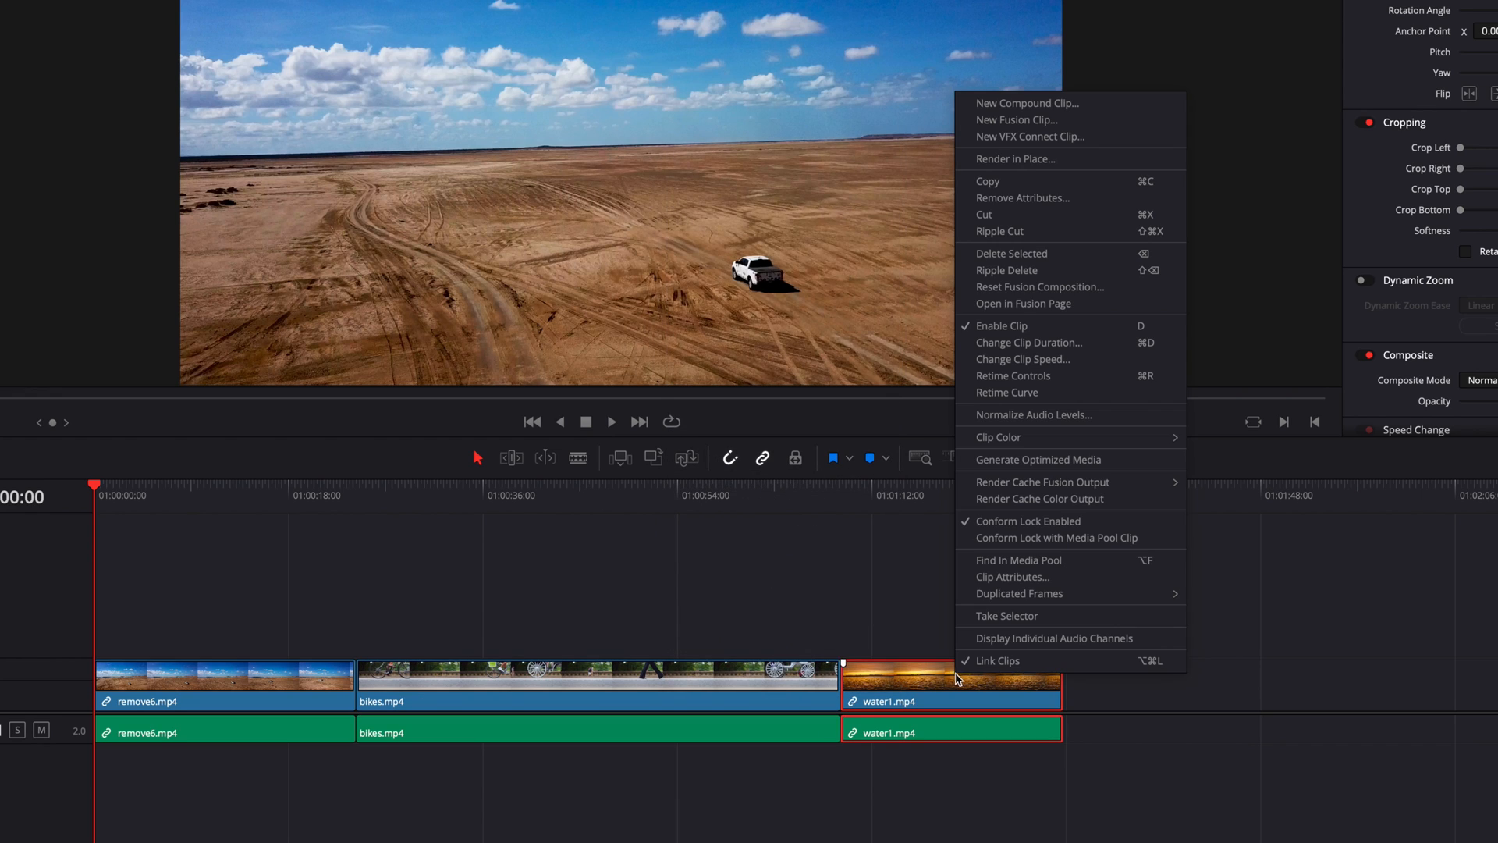
# - Unlink water1's video from its audio and move the bikes video later, past water1
pyautogui.click(596, 677)
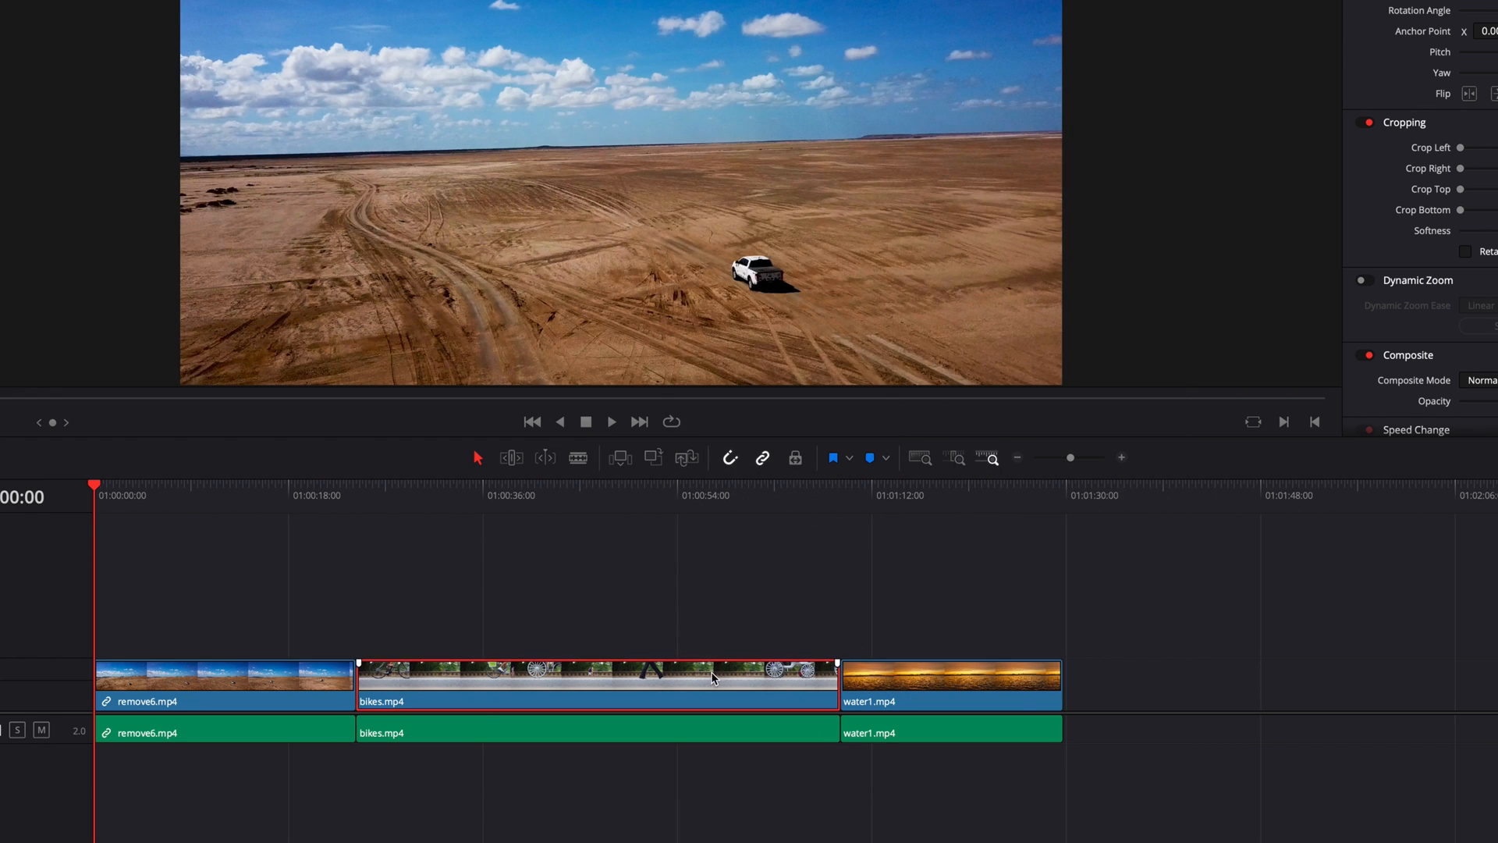
pyautogui.moveTo(597, 676); pyautogui.dragTo(1098, 682)
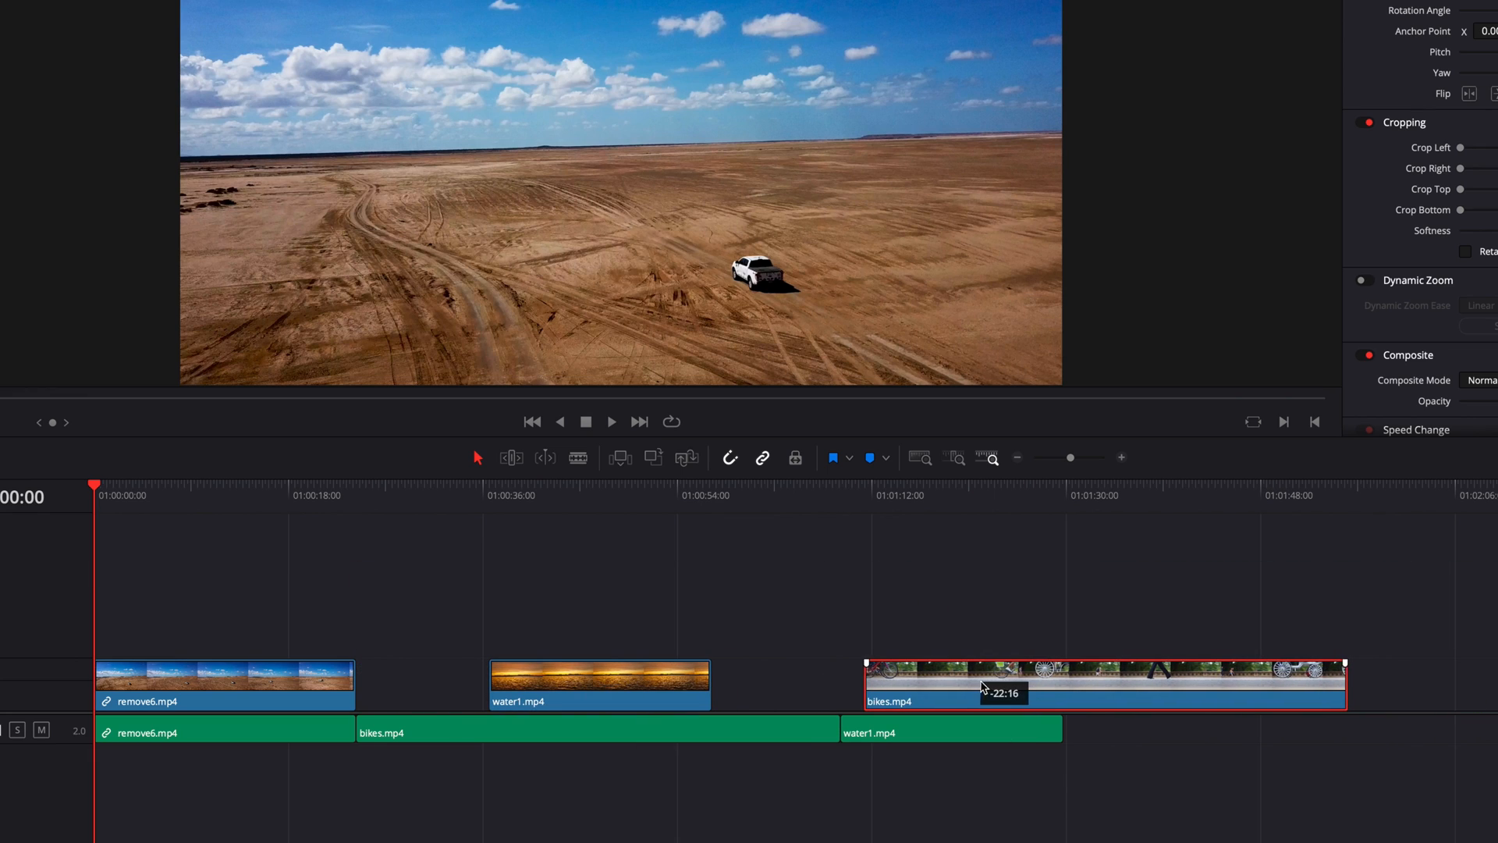
# - Link the water1 video with the bikes audio via Link Clips
pyautogui.click(599, 683)
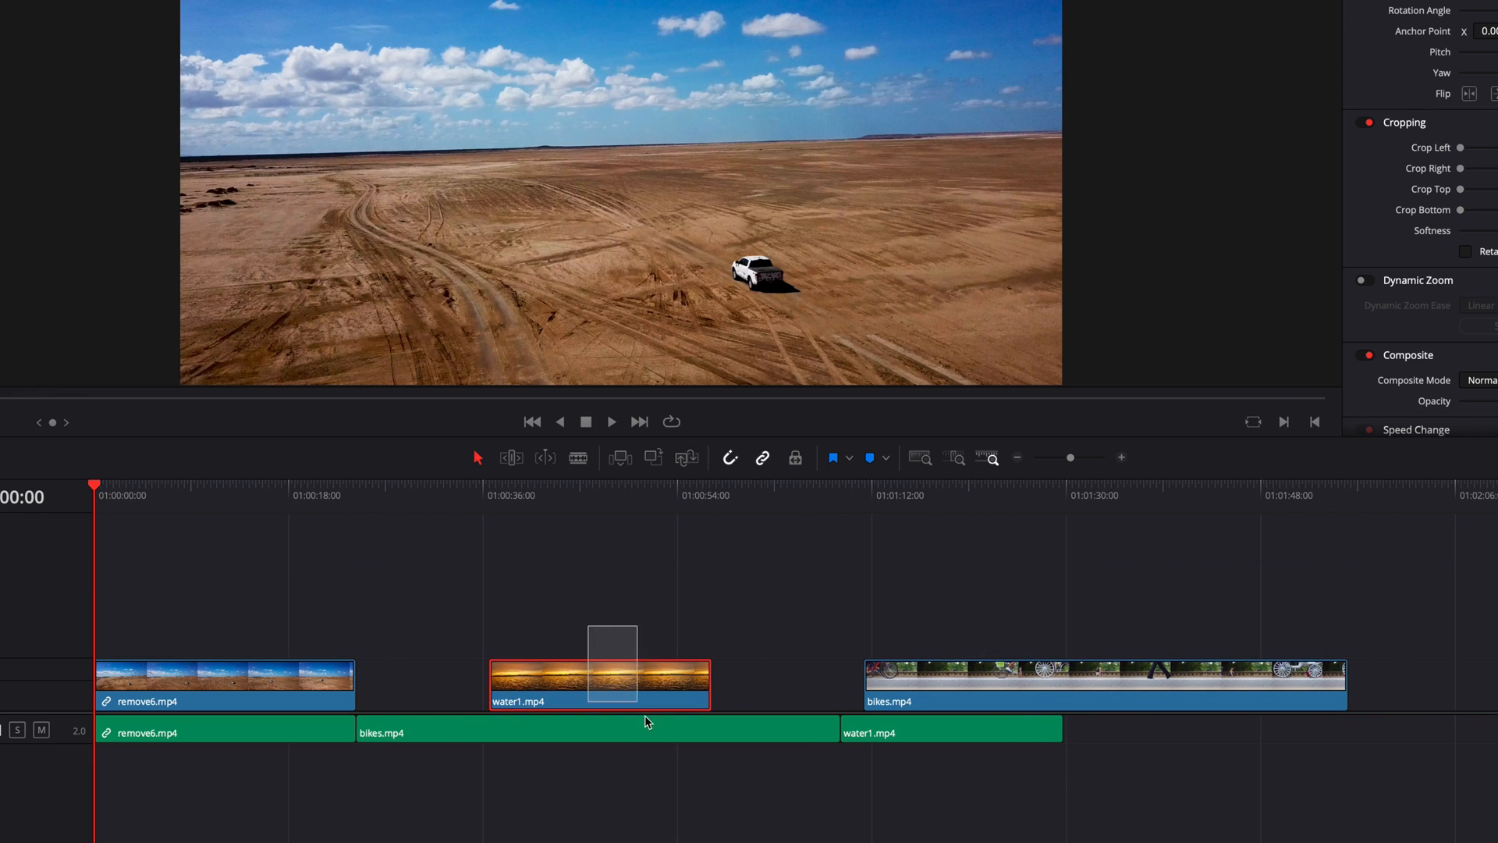
pyautogui.rightClick(597, 732)
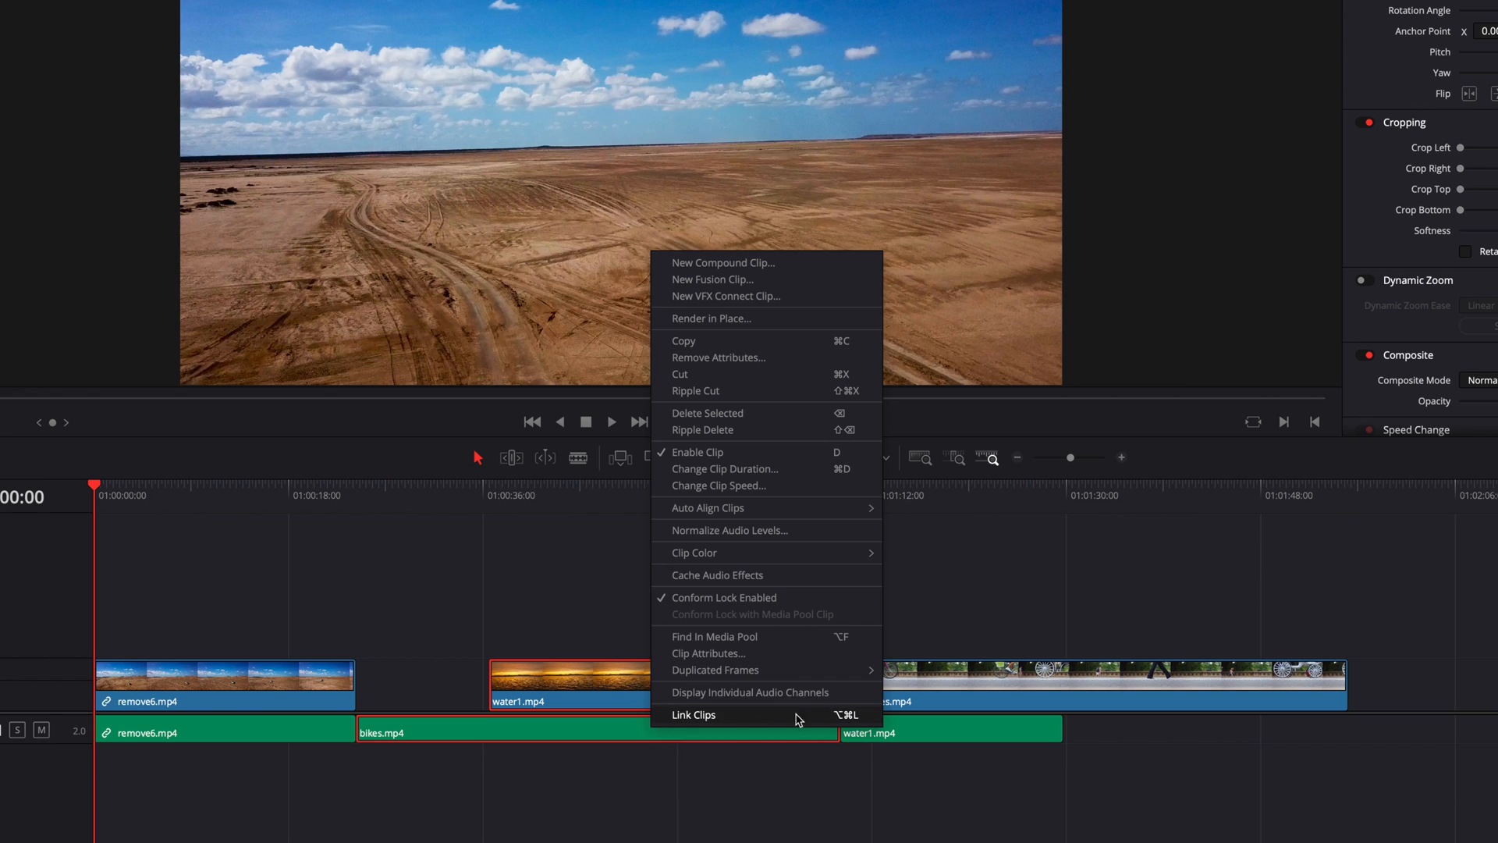
pyautogui.click(694, 715)
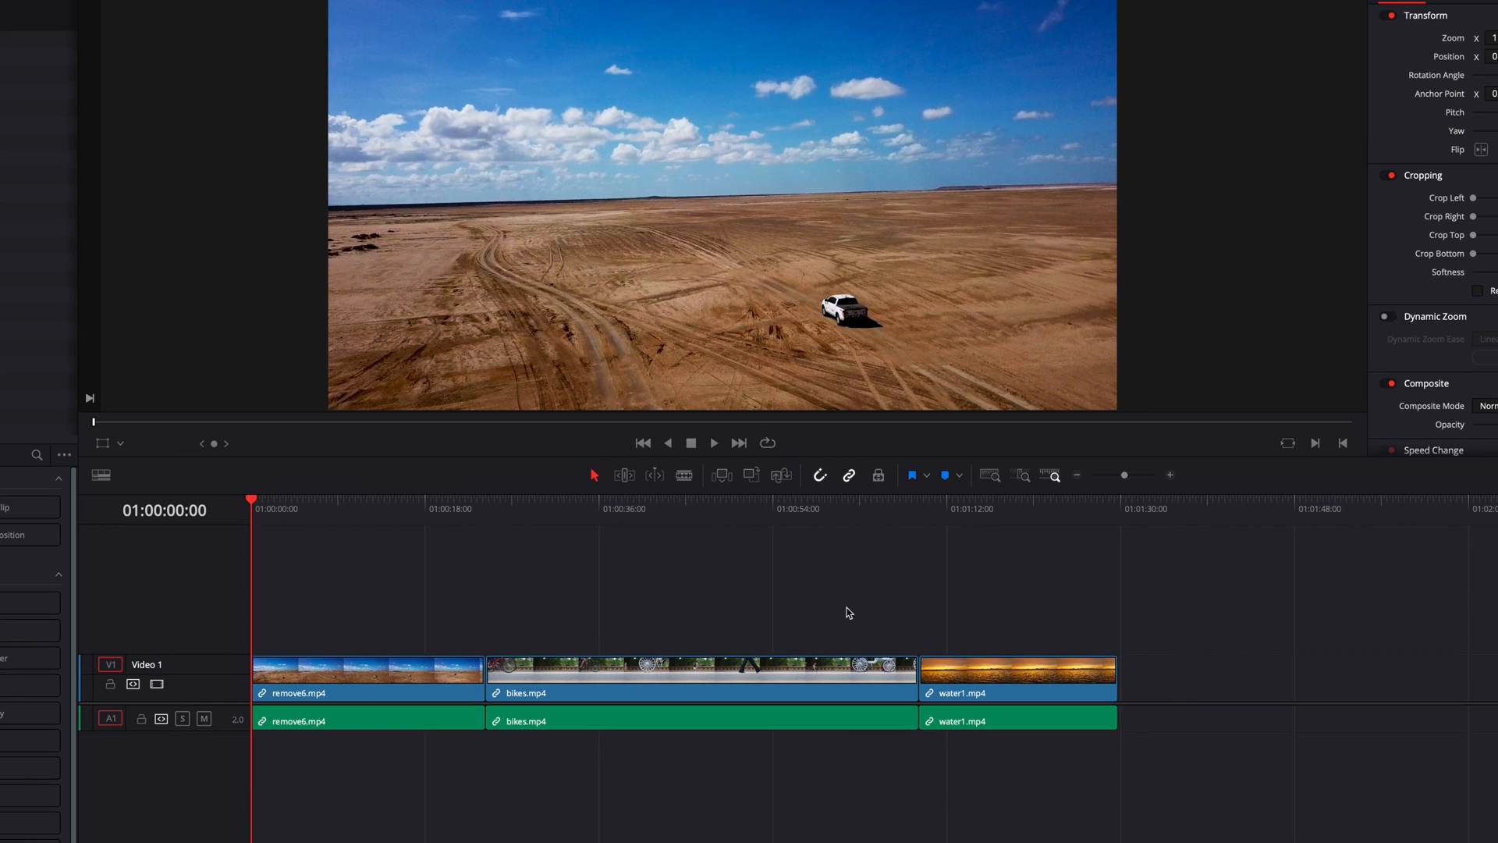
# - Link bikes and water1 into one group and drag both later, leaving a gap after remove6
pyautogui.click(1017, 669)
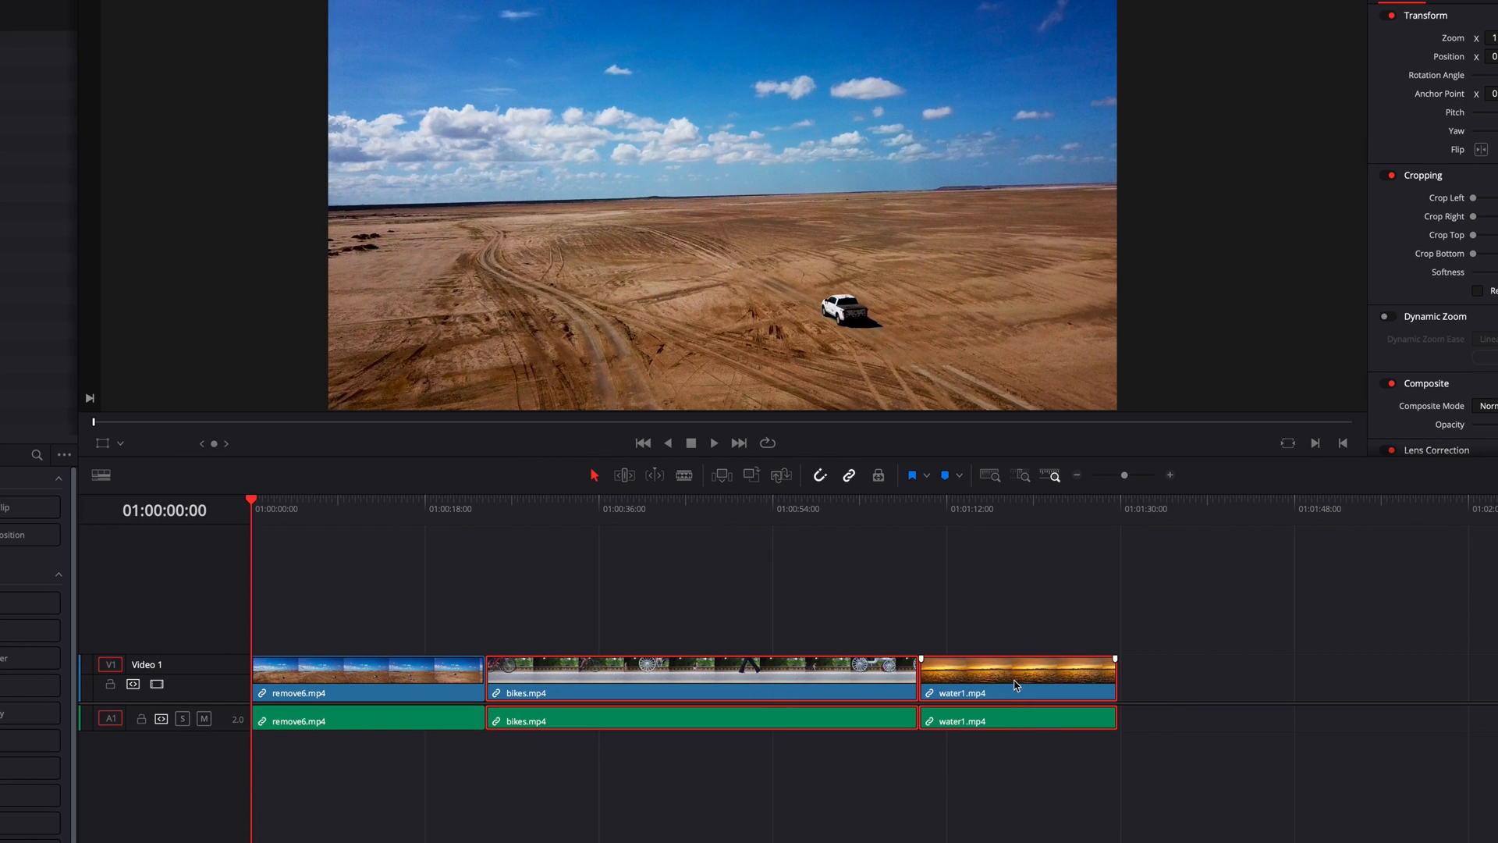
pyautogui.rightClick(984, 666)
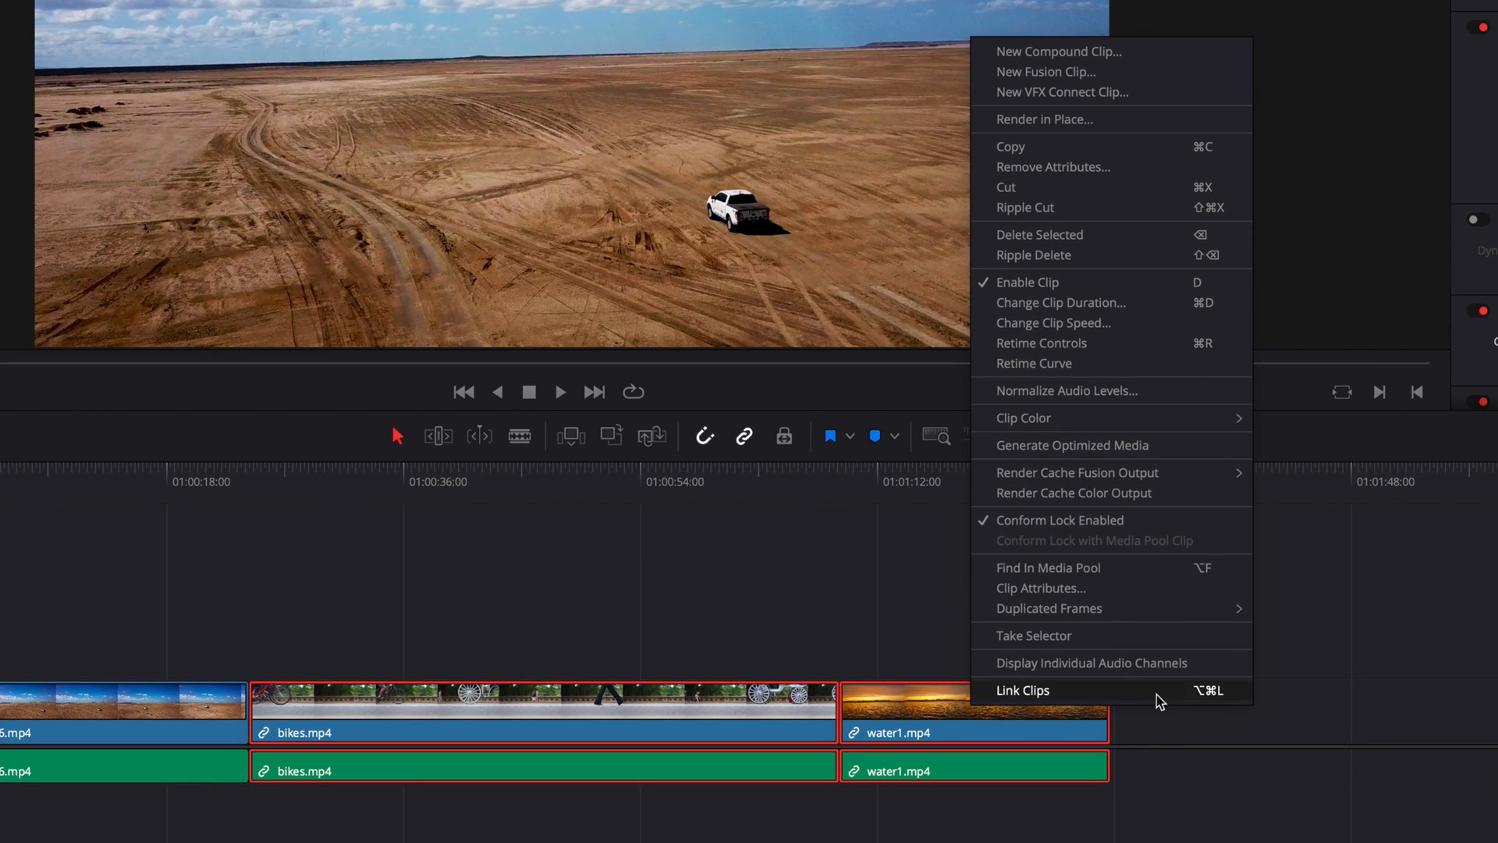
pyautogui.moveTo(1161, 689)
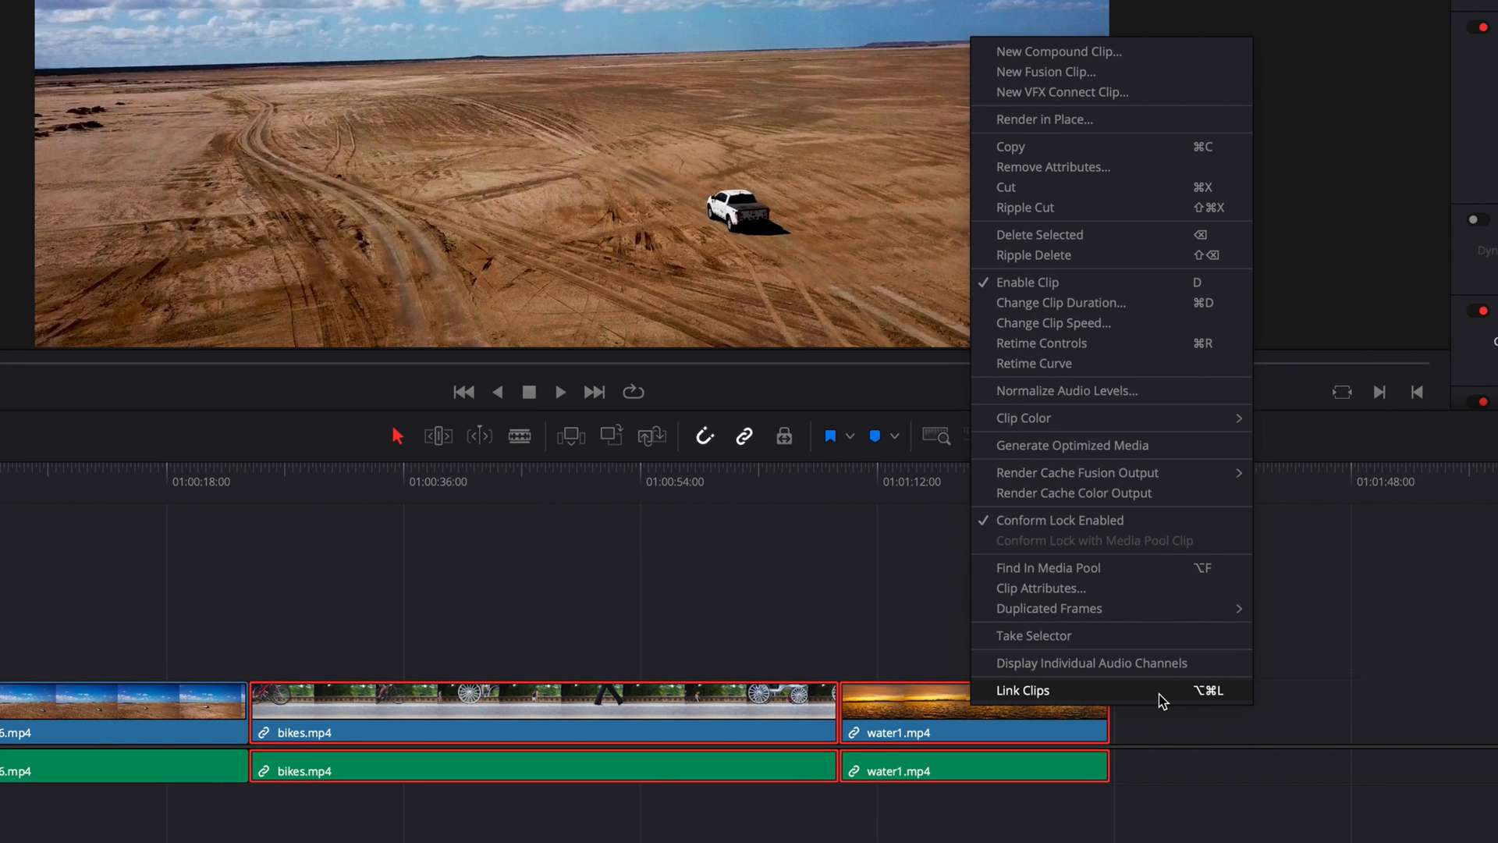
pyautogui.click(1023, 690)
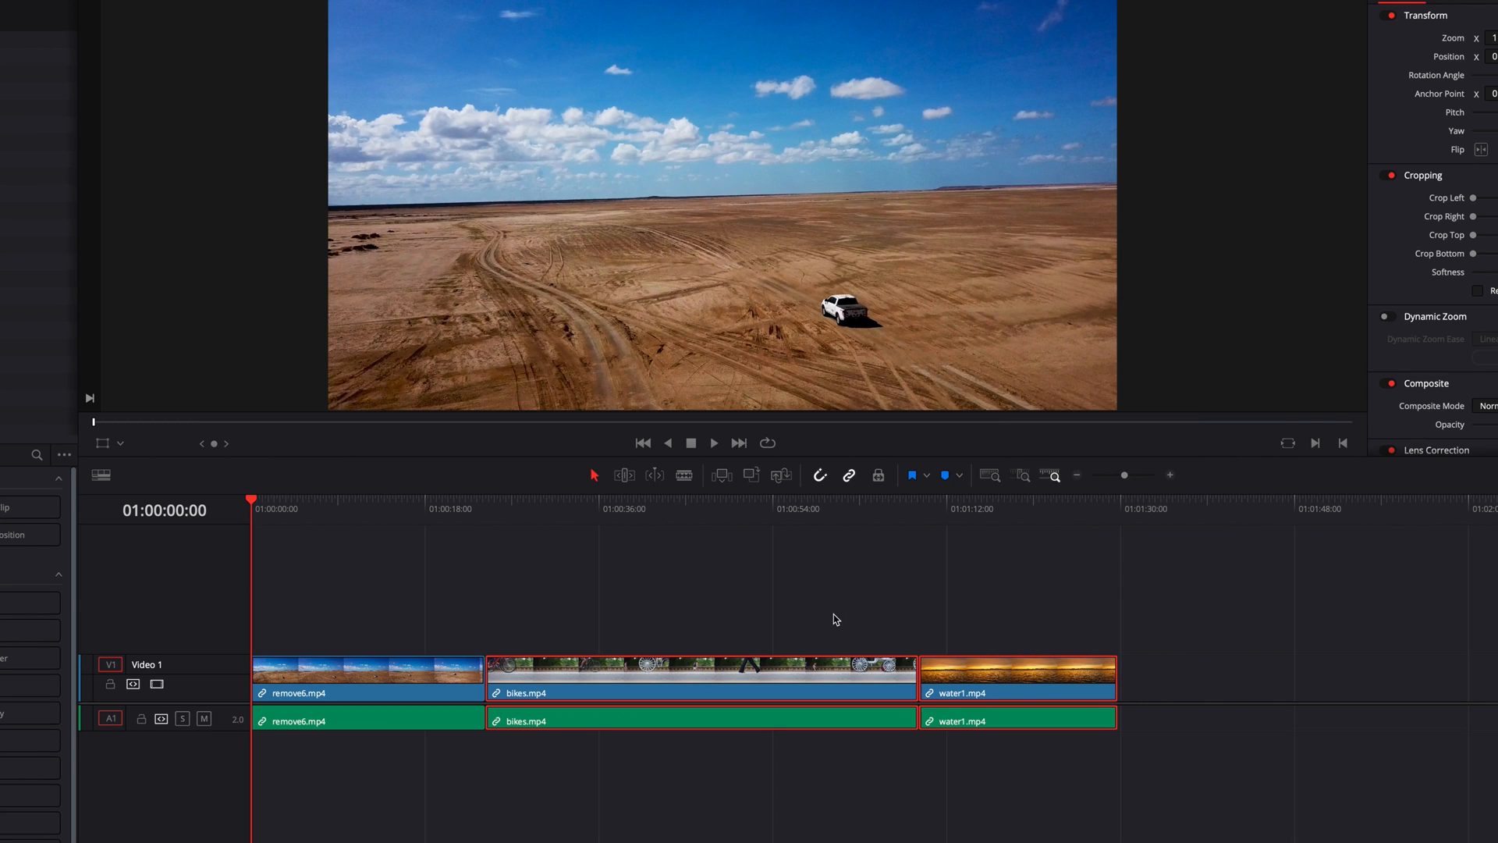
pyautogui.moveTo(698, 669); pyautogui.dragTo(1076, 612)
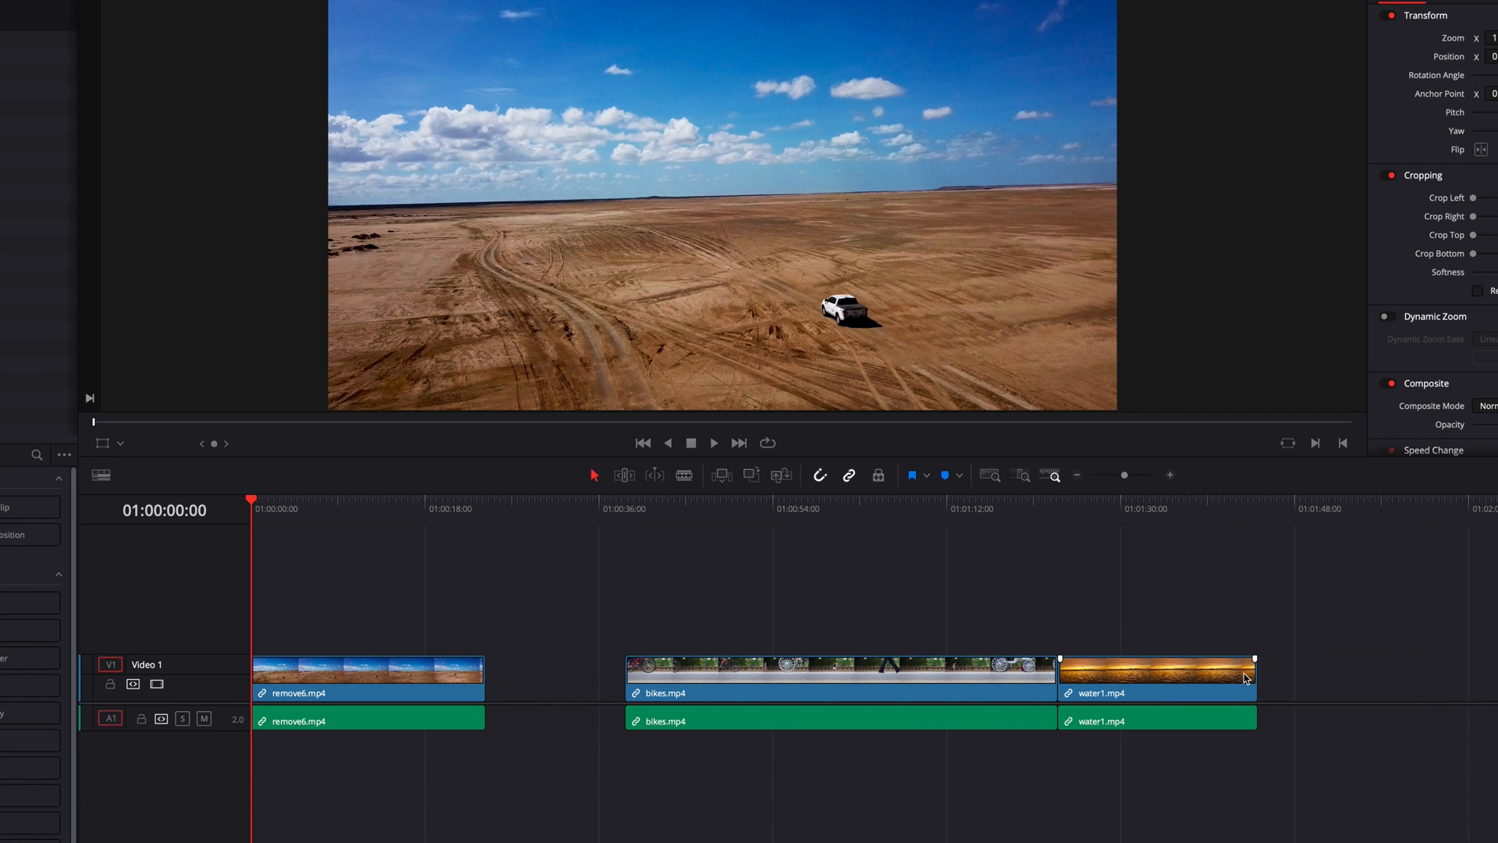
pyautogui.moveTo(1191, 633)
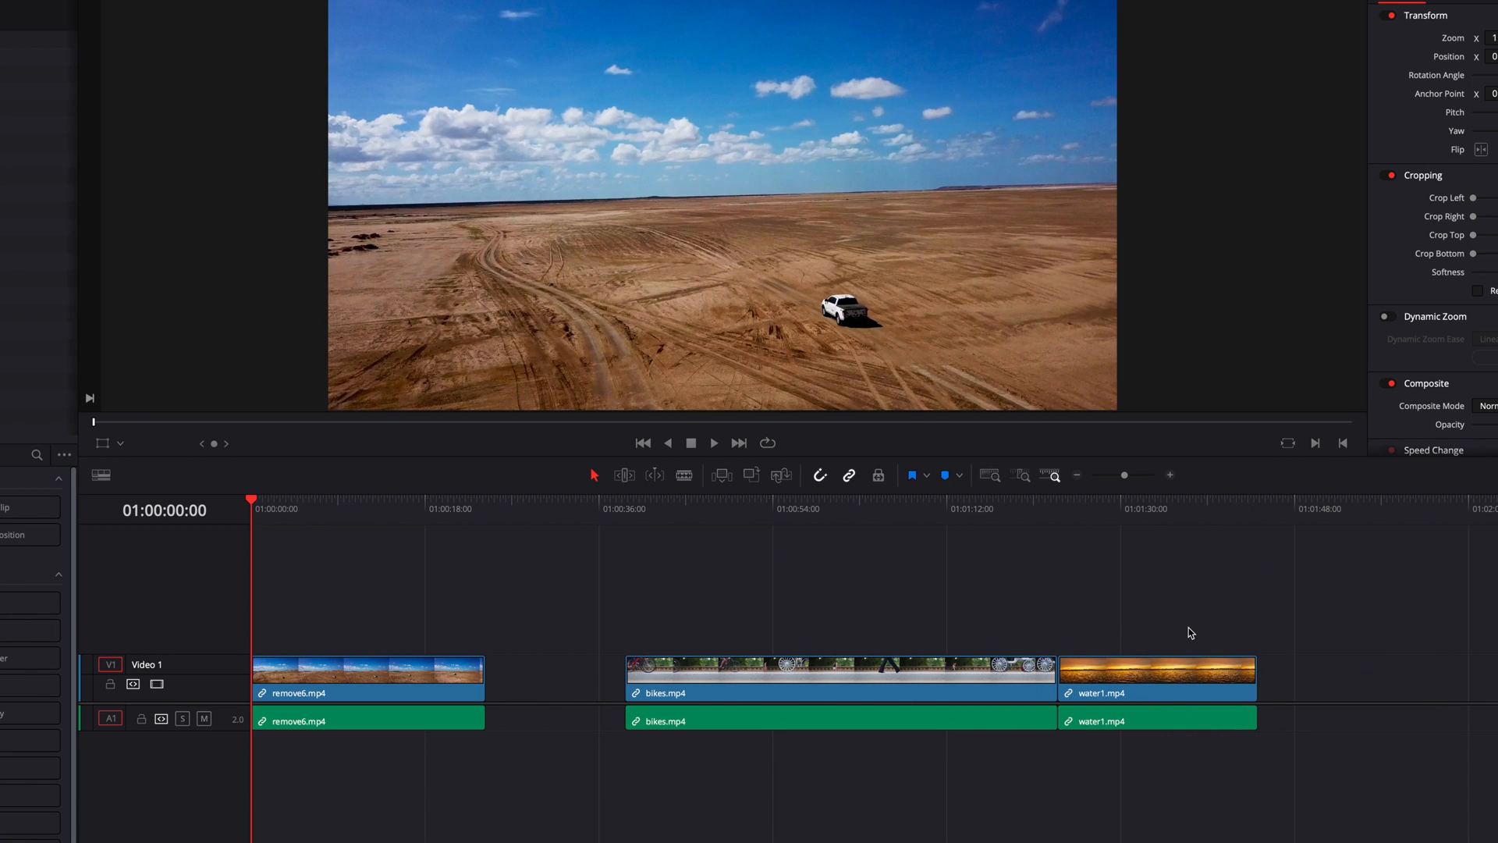
# - Break the Link Clips grouping between bikes and water1 and clear the selection
pyautogui.rightClick(1157, 678)
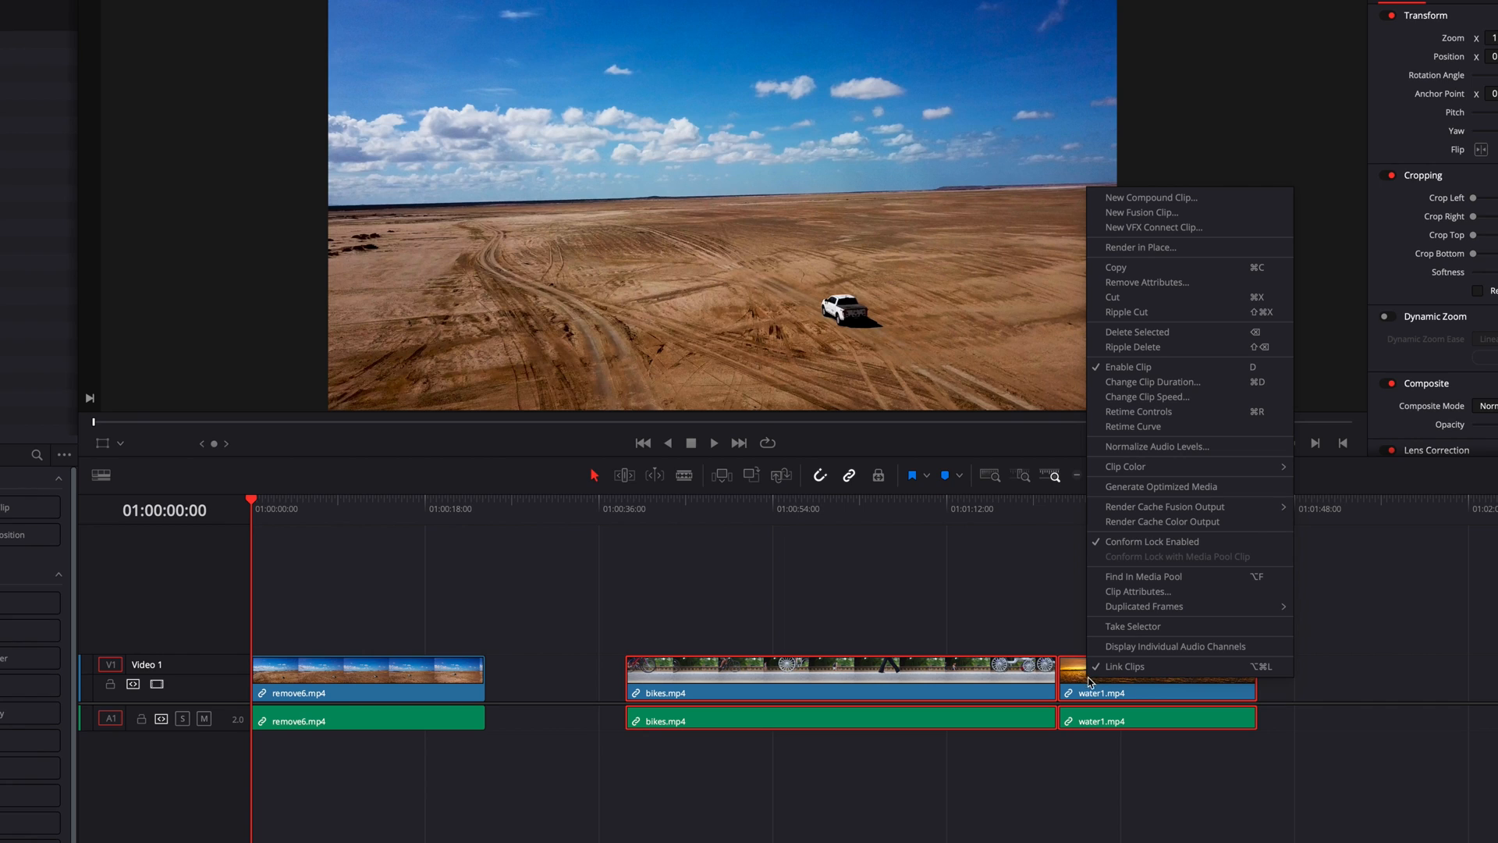
pyautogui.click(1125, 666)
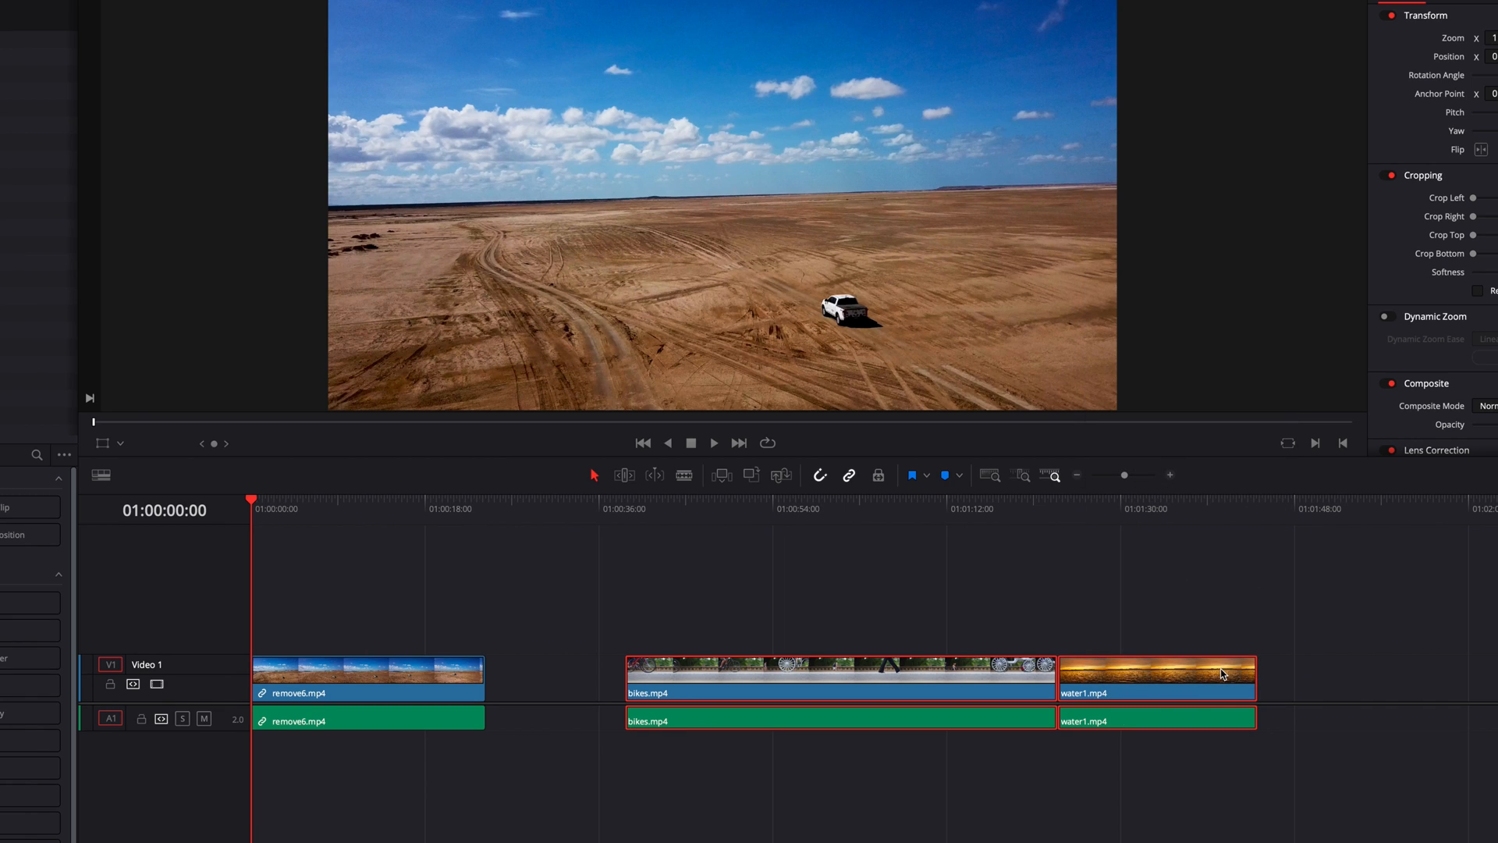
pyautogui.click(1157, 674)
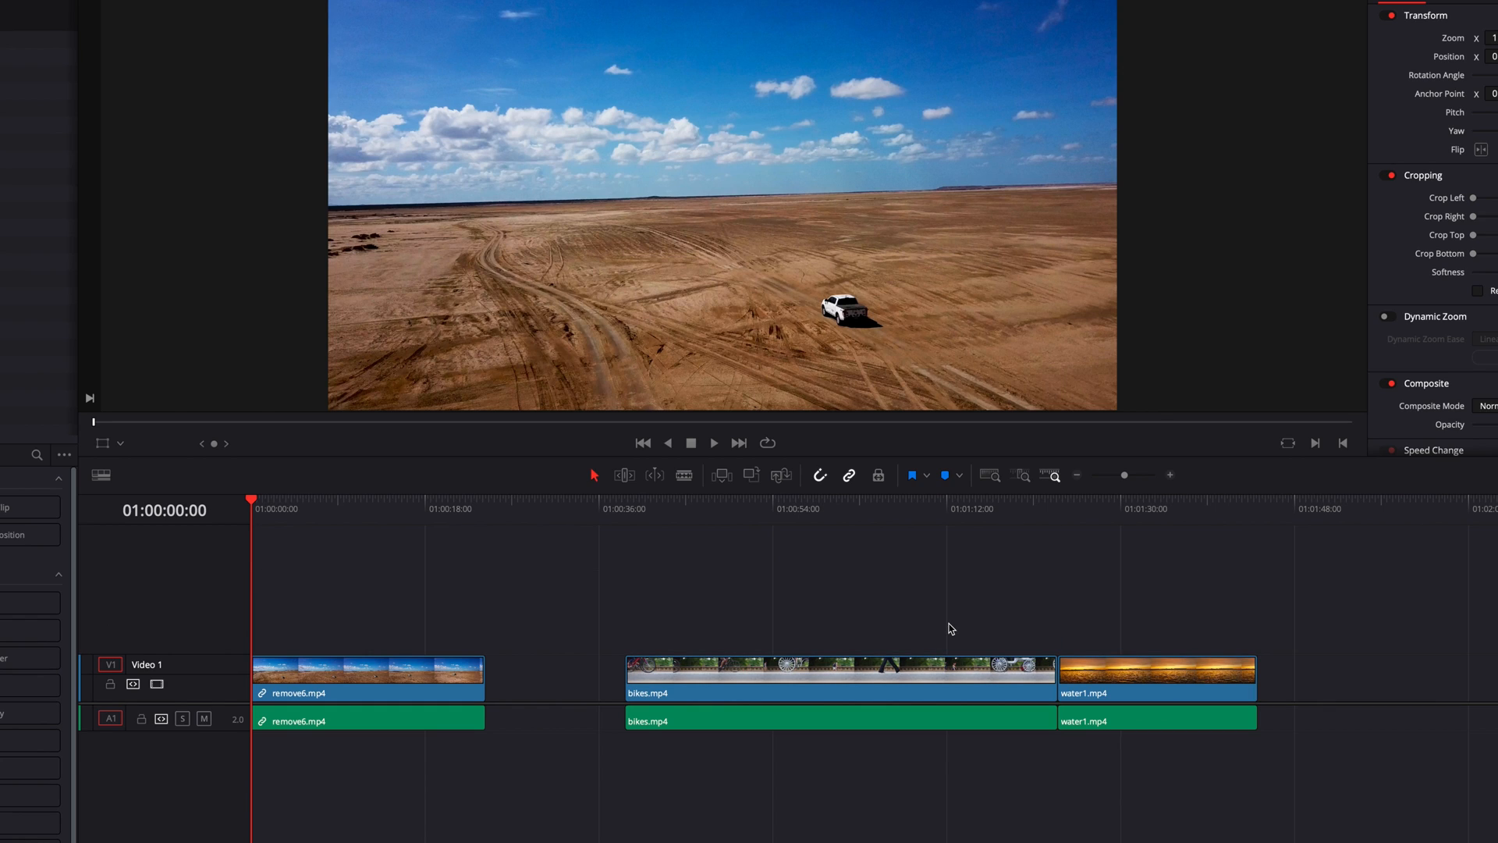
# - Relink water1's video with its own audio
pyautogui.click(1157, 720)
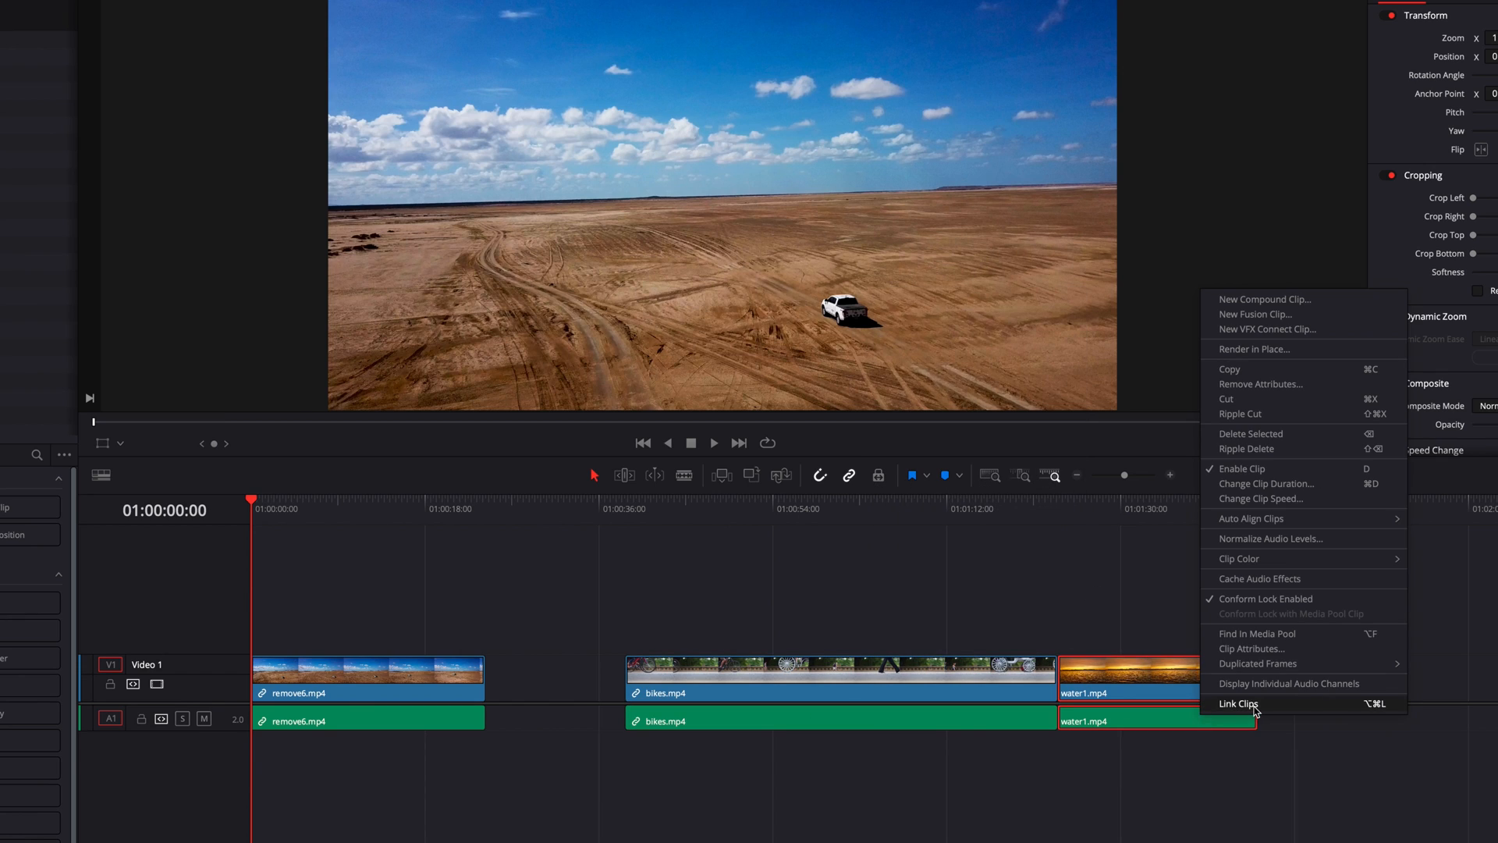
pyautogui.click(1239, 704)
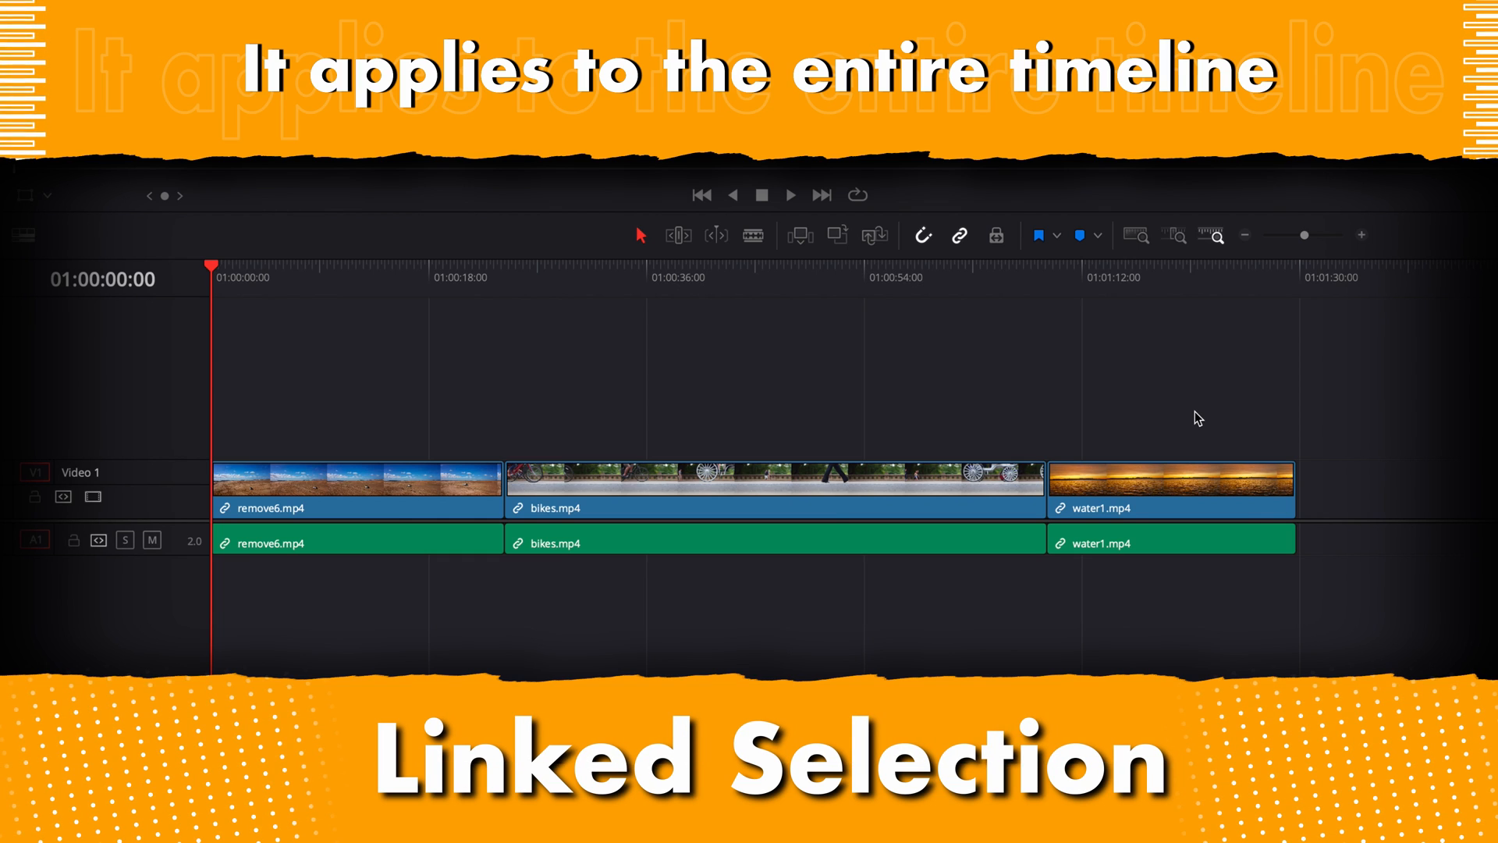
pyautogui.moveTo(1013, 328)
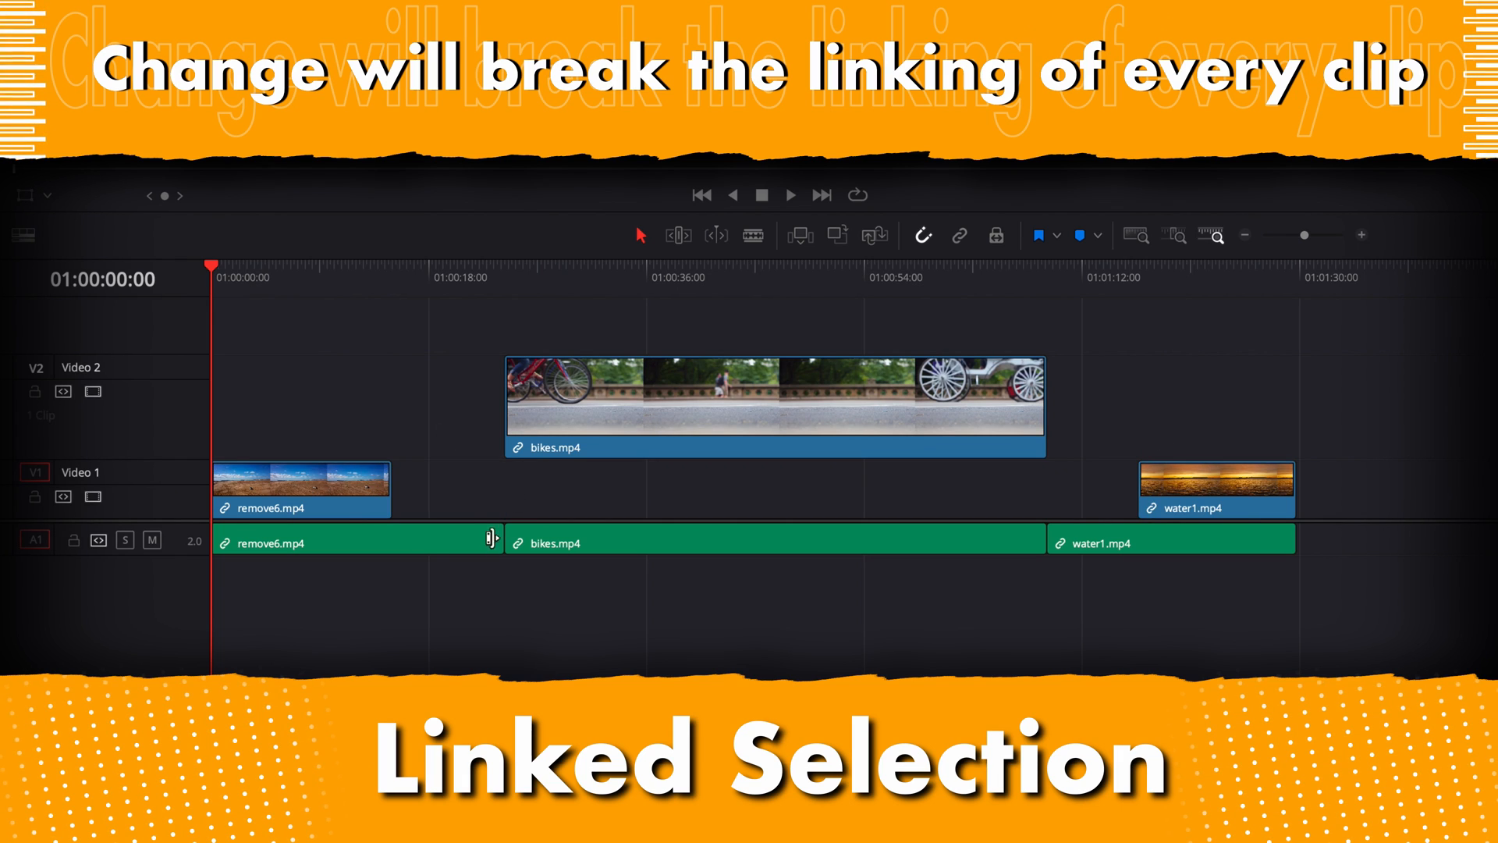
# - With Linked Selection off, shorten remove6's audio end and trim the bikes video start later
pyautogui.moveTo(505, 401); pyautogui.dragTo(559, 401)
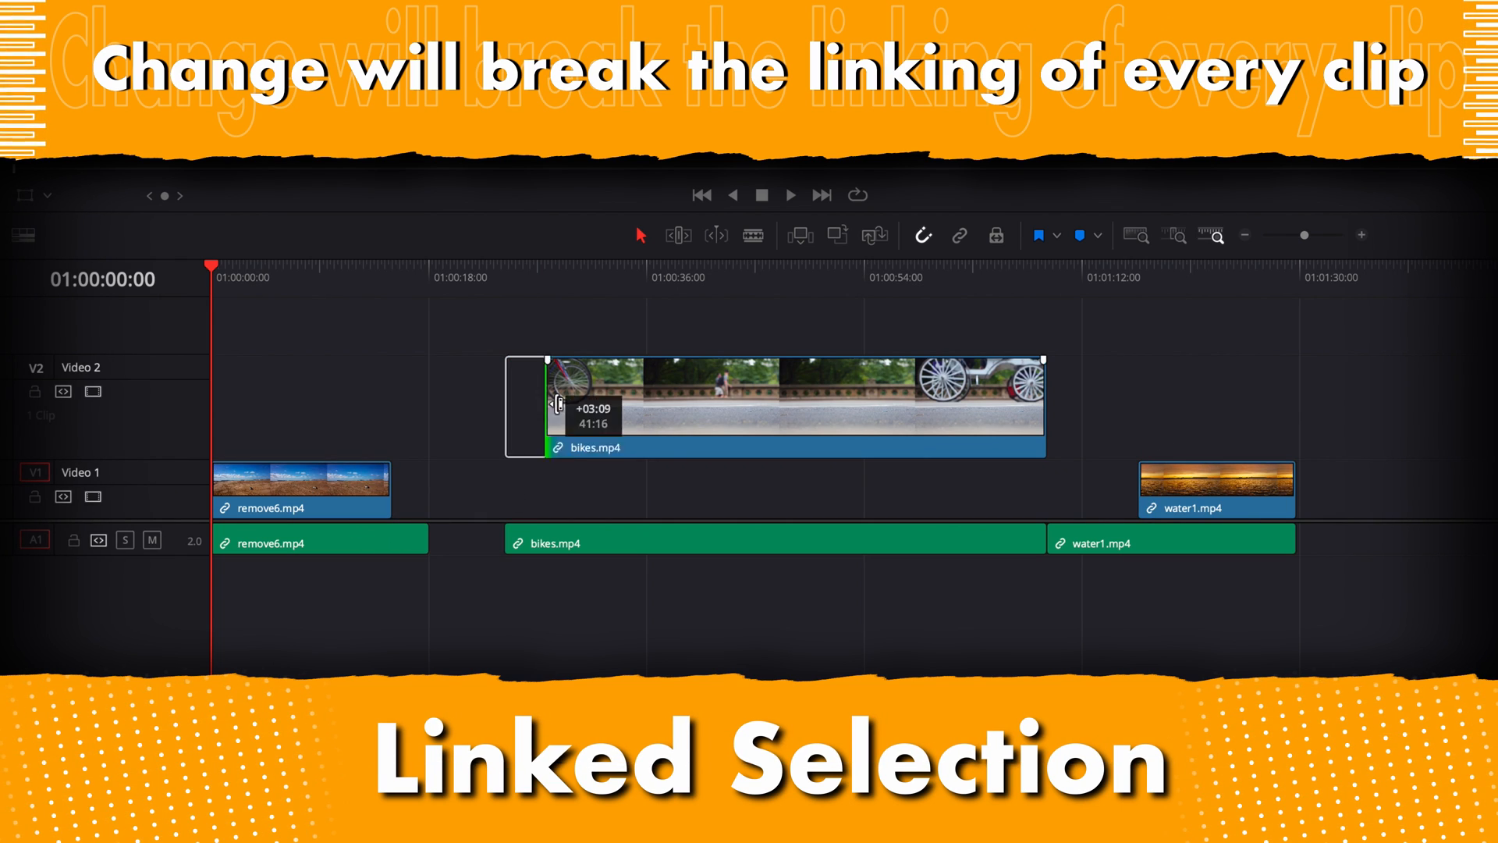
pyautogui.moveTo(774, 406); pyautogui.dragTo(889, 489)
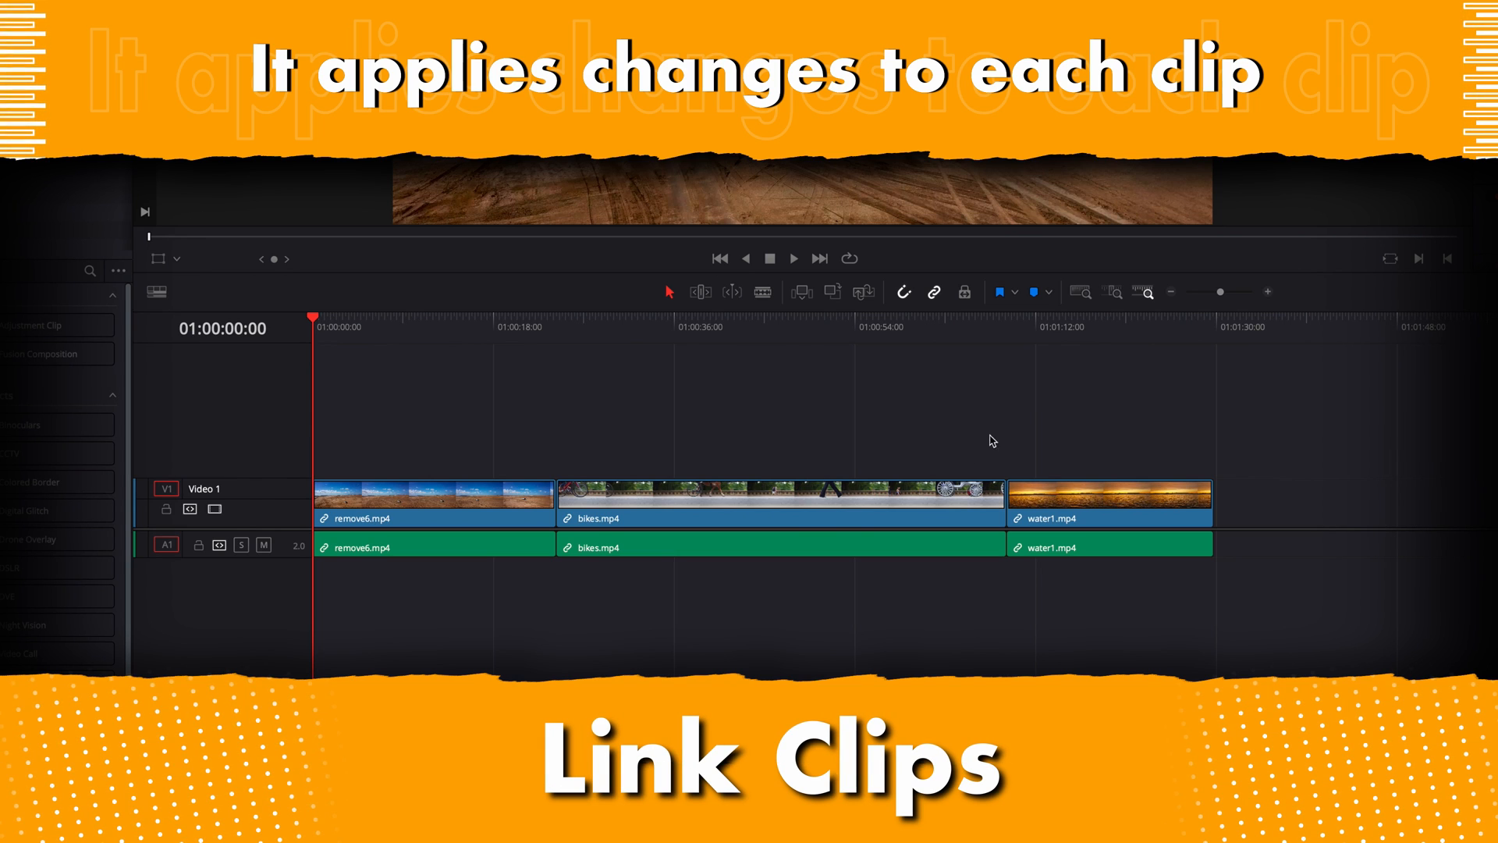
pyautogui.moveTo(865, 452)
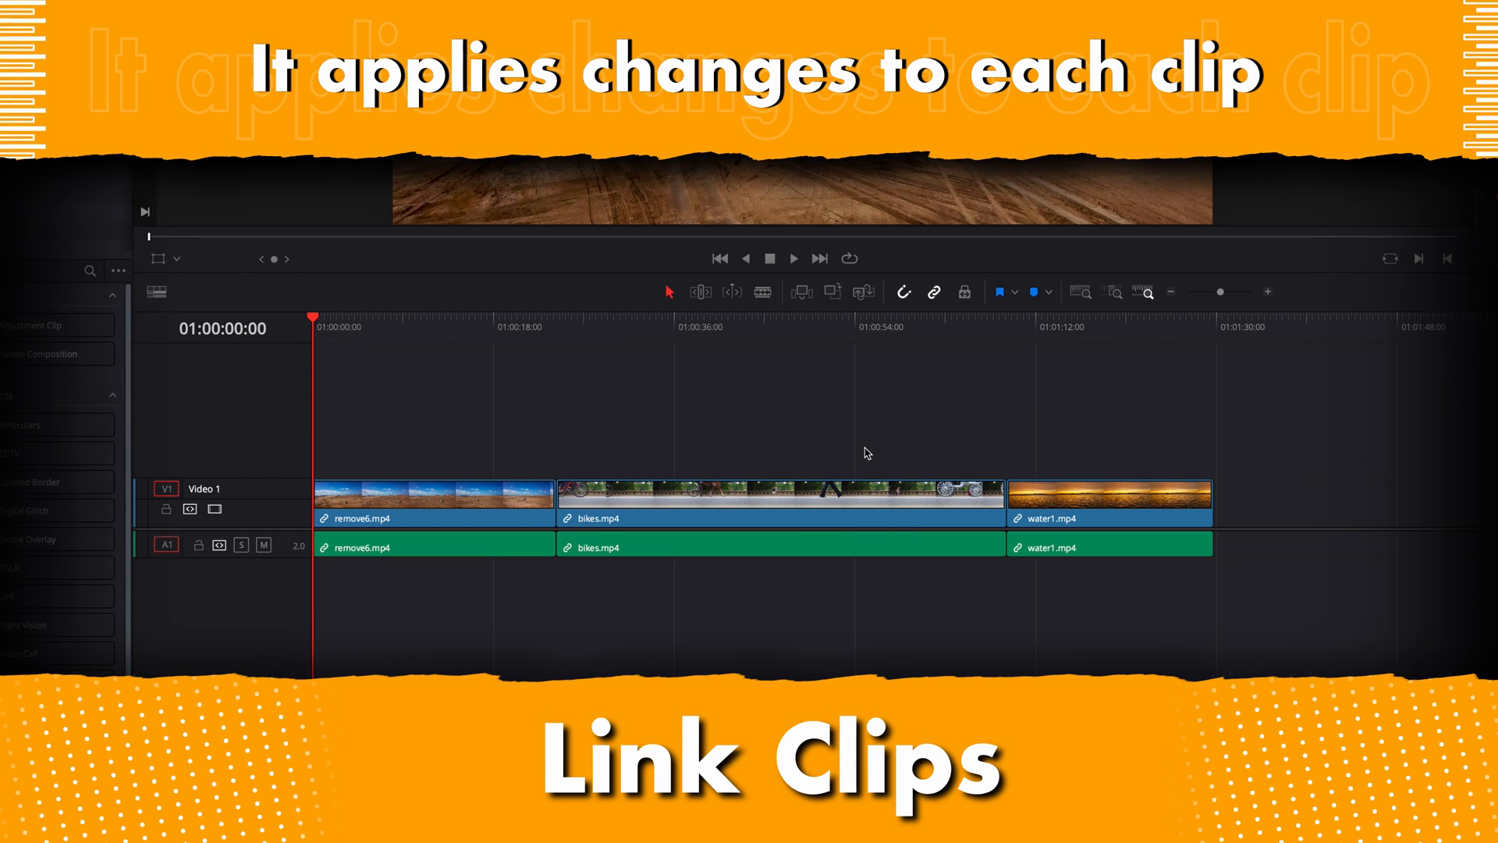
# - Link all three clips together, then link the water1 video to the bikes audio
pyautogui.rightClick(1089, 502)
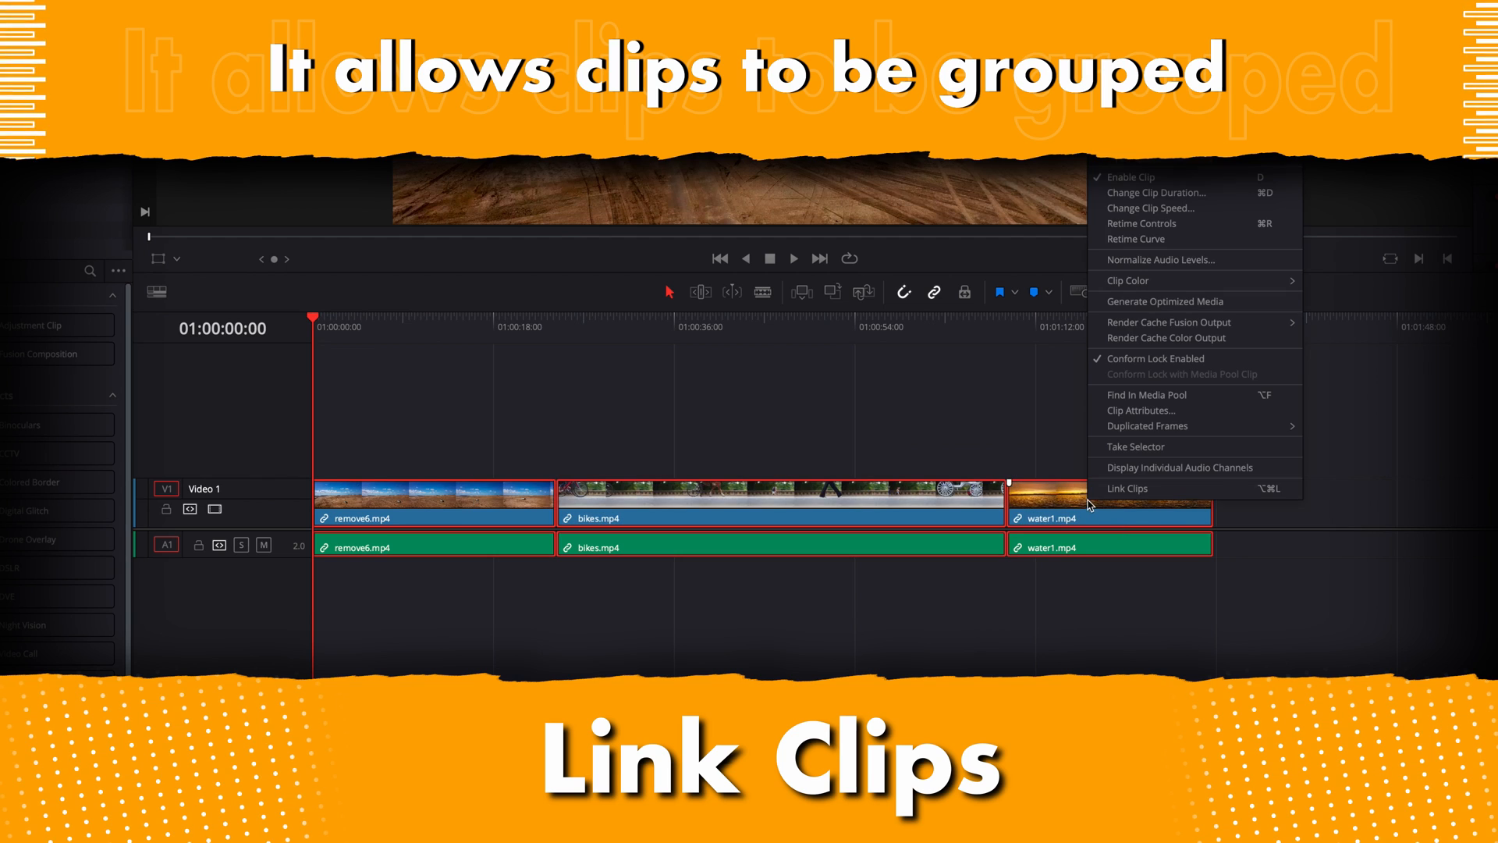
pyautogui.click(1127, 489)
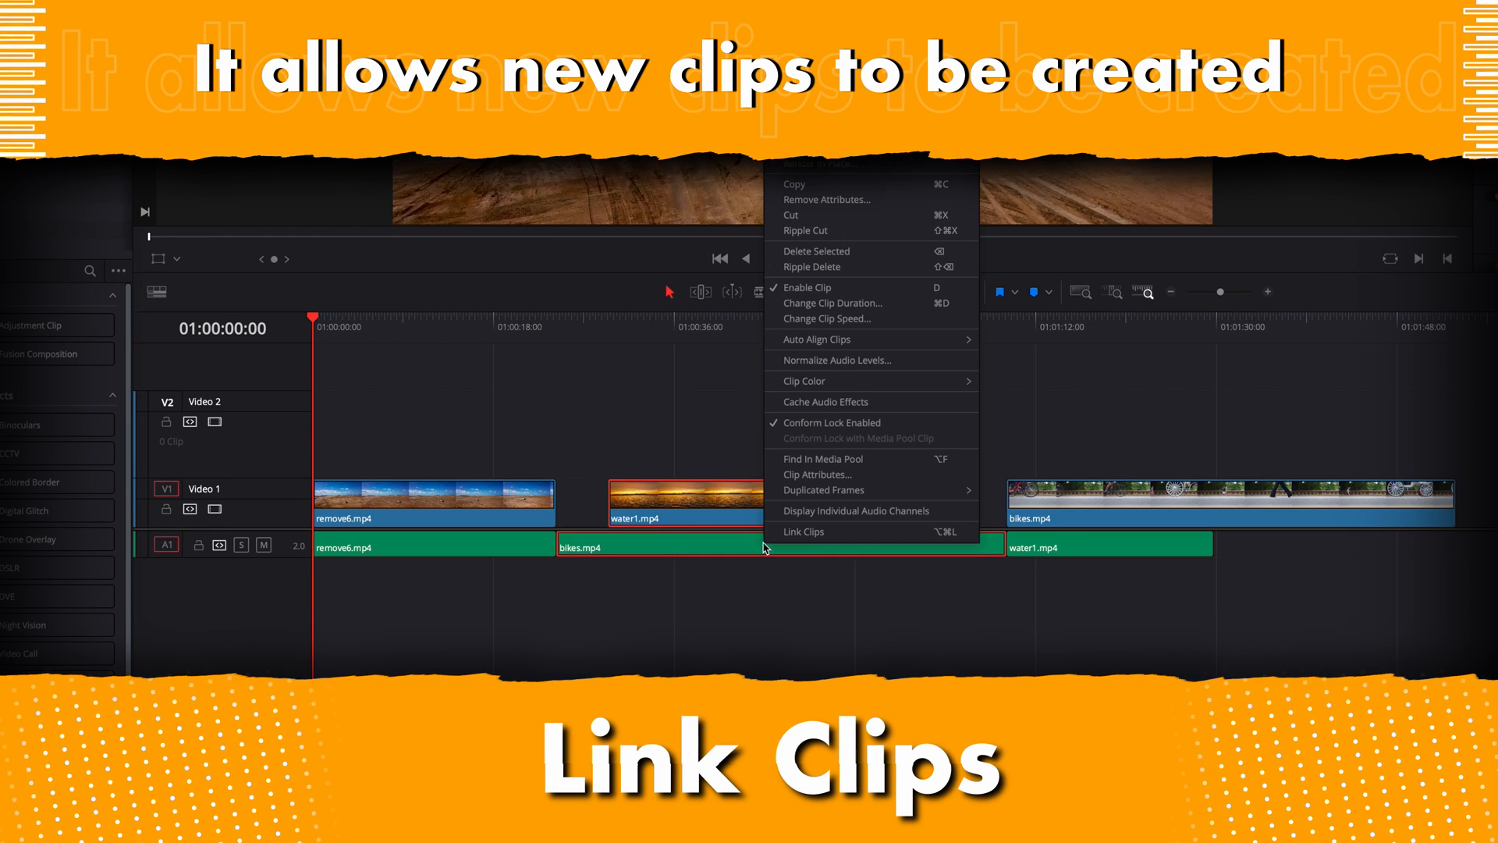
pyautogui.click(803, 531)
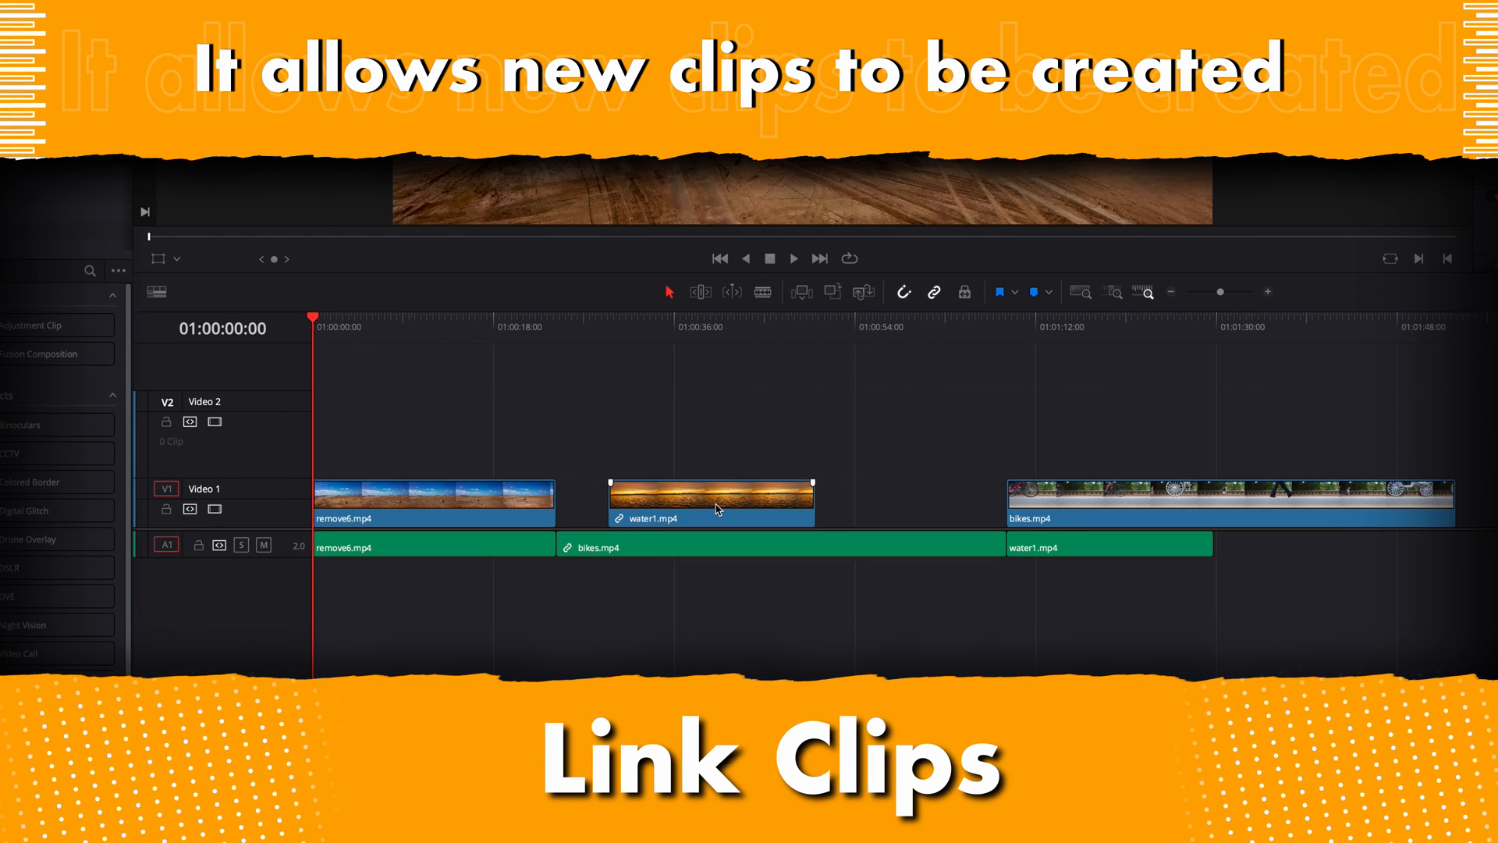